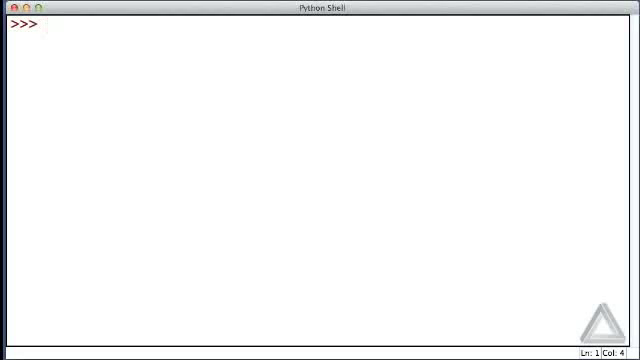
- Type the comment title '# Brief Introduction to Objects in Python' and '# Be comfortable with:'
{"action": "type", "text": "# Brief"}
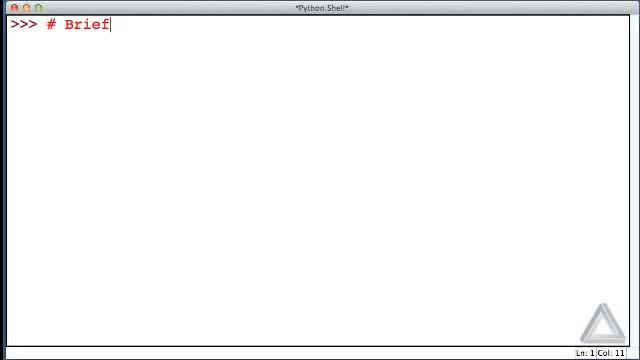
{"action": "type", "text": "Introduction to"}
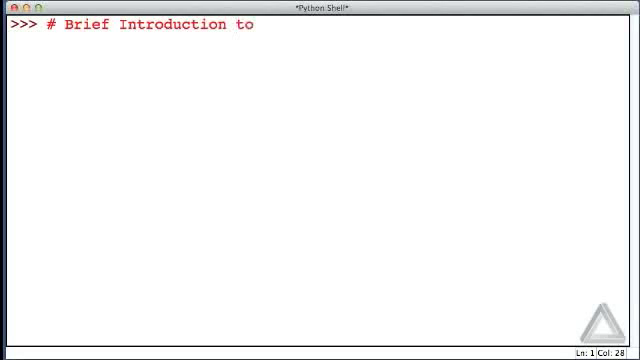
{"action": "type", "text": "Objects in Python."}
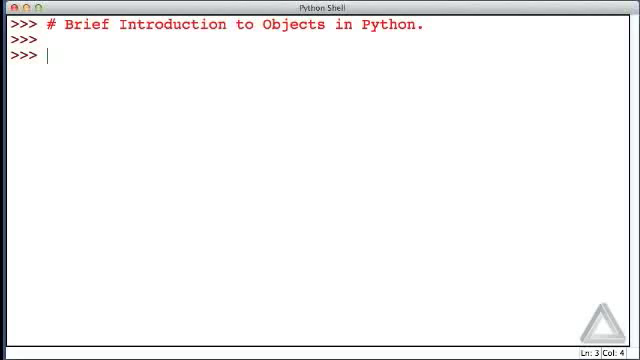
{"action": "type", "text": "# Be c"}
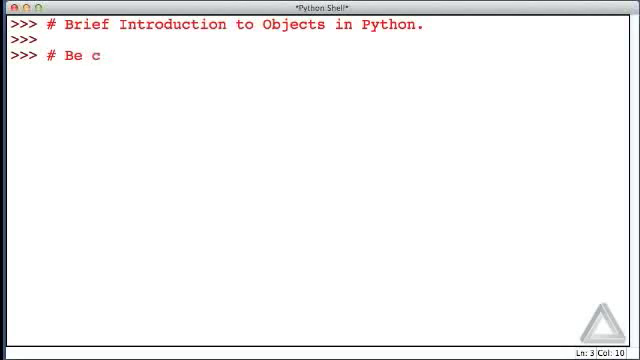
{"action": "type", "text": "omfortable with:"}
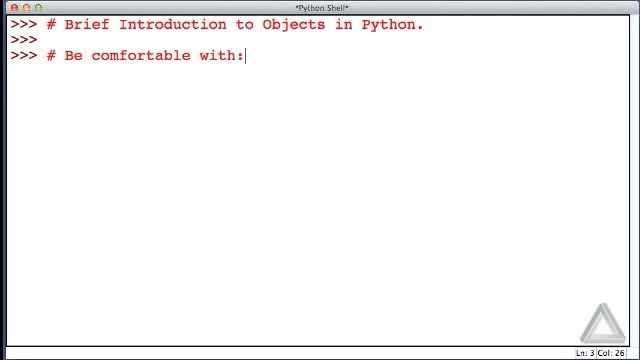
- Add comment bullets for the concept of objects and the new method-calling syntax
{"action": "type", "text": "# -"}
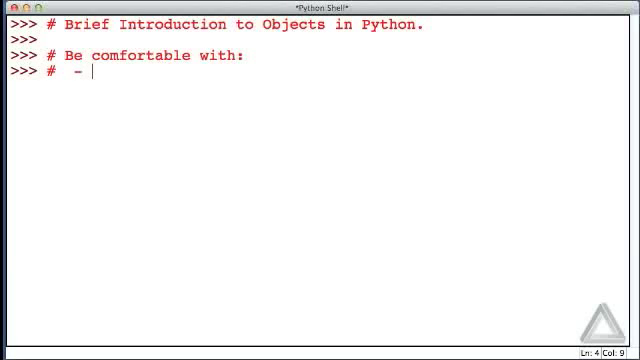
{"action": "type", "text": "the concept of o"}
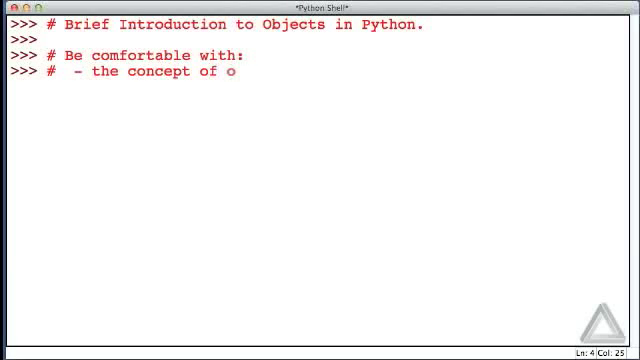
{"action": "type", "text": "bjects."}
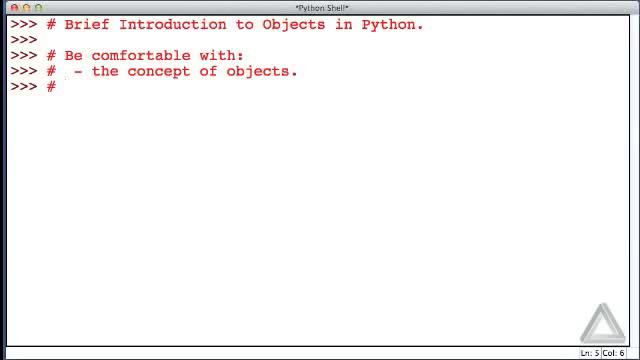
{"action": "type", "text": "-"}
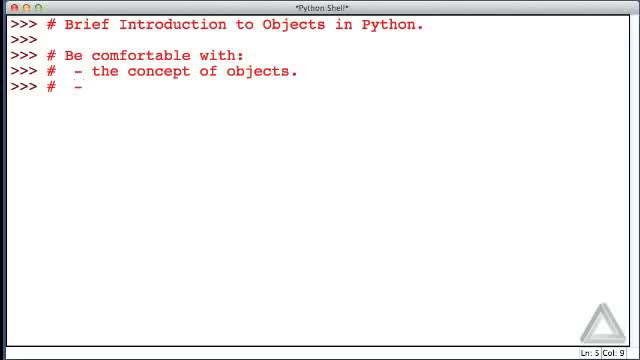
{"action": "type", "text": "a new syntax"}
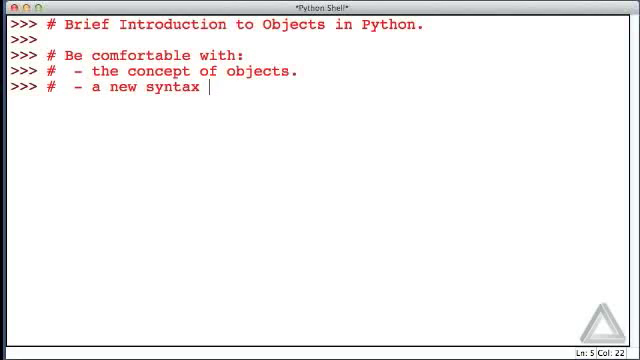
{"action": "type", "text": "for calling"}
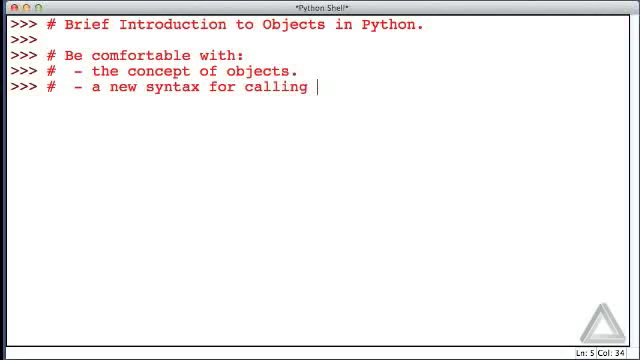
{"action": "type", "text": "functions (met"}
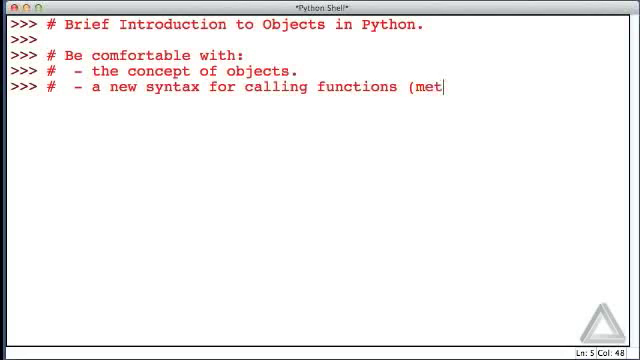
{"action": "type", "text": "hods)."}
{"action": "type", "text": "#  -"}
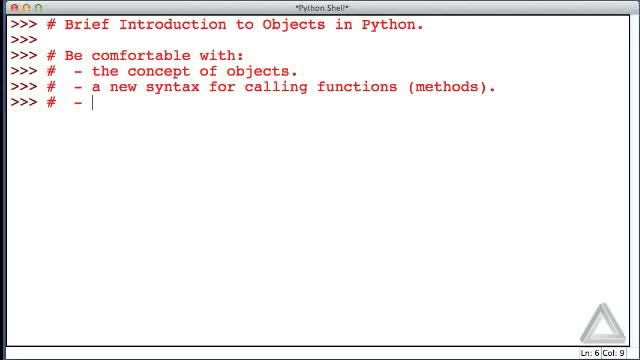
- Add bullets for the dir() function and operator overloading
{"action": "type", "text": "the dir()"}
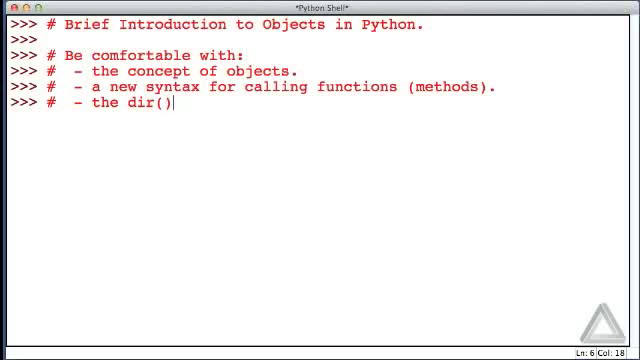
{"action": "type", "text": "function."}
{"action": "type", "text": "#  -"}
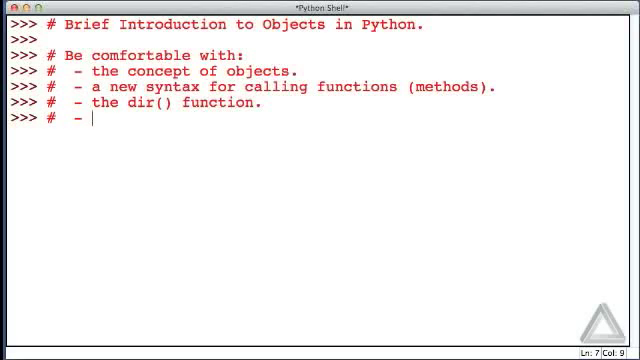
{"action": "type", "text": "operator overlo"}
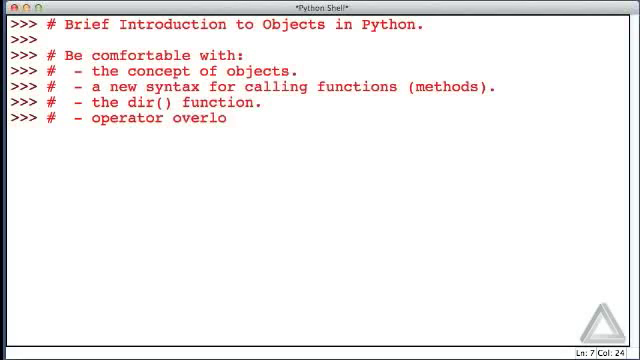
{"action": "type", "text": "ading."}
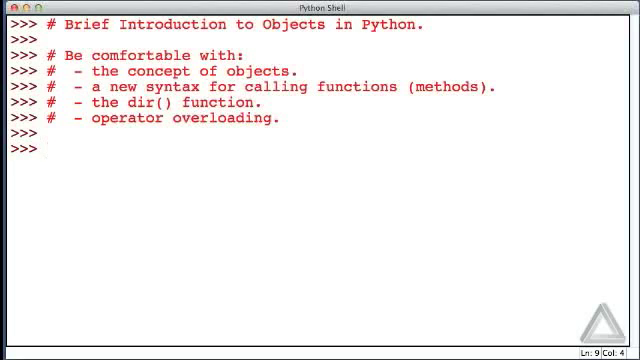
- Click in the shell window below the finished outline to reach an empty prompt
{"action": "left_click", "coordinate": [45, 152]}
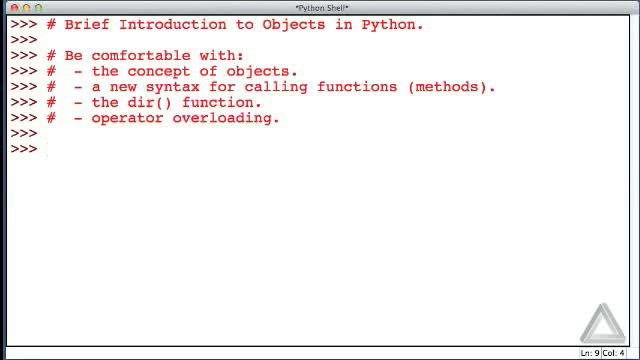
- Assign gaga_name = "Lady Gaga", gaga_age = 26 and gaga_malady = "swollen head"
{"action": "type", "text": "gaga"}
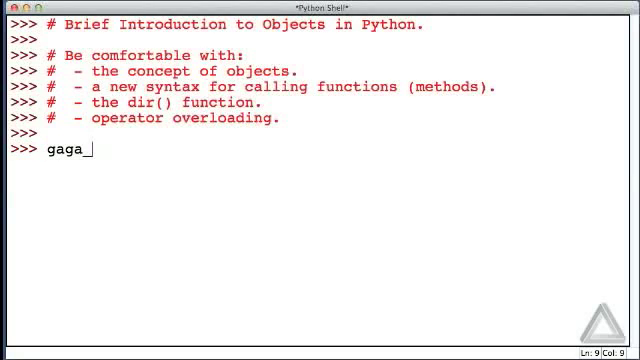
{"action": "type", "text": "_name ="}
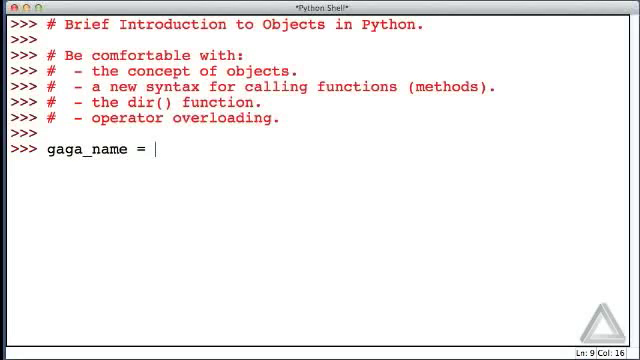
{"action": "type", "text": "\"Lady Gaga\""}
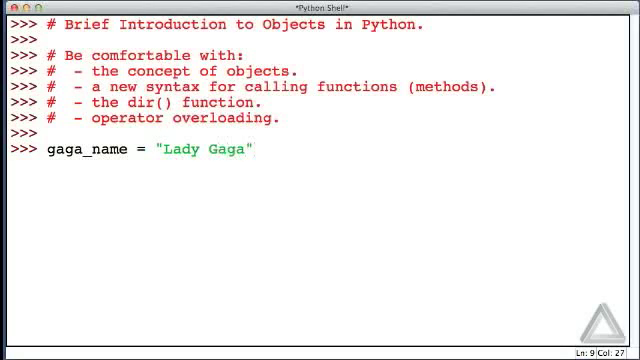
{"action": "type", "text": "gaga"}
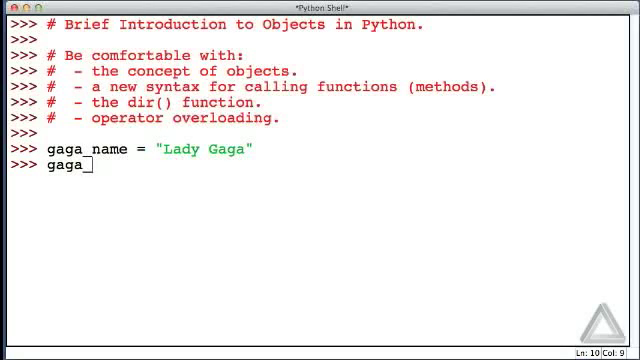
{"action": "type", "text": "_age"}
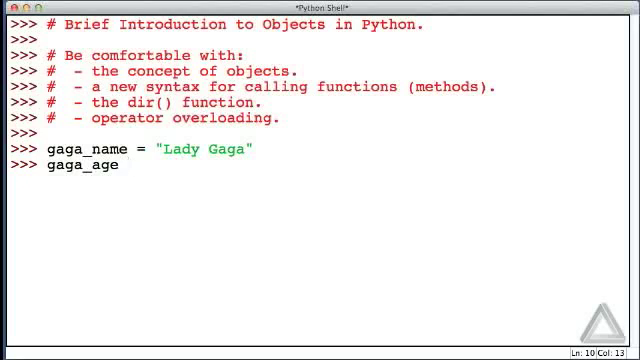
{"action": "type", "text": "="}
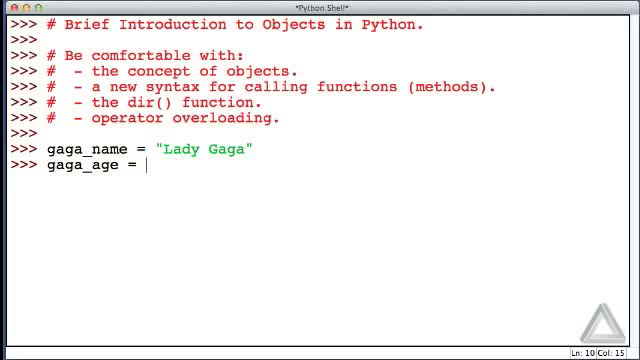
{"action": "type", "text": "26"}
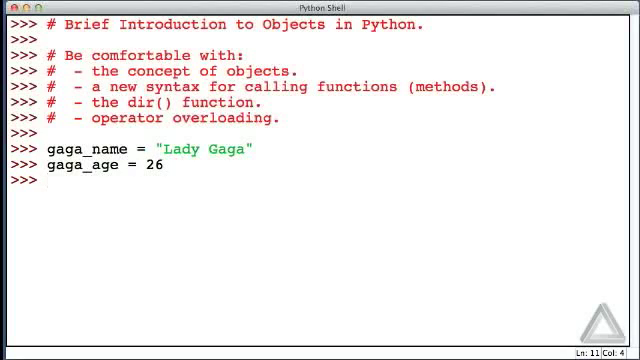
{"action": "type", "text": "gaga_malady = \"swollen head"}
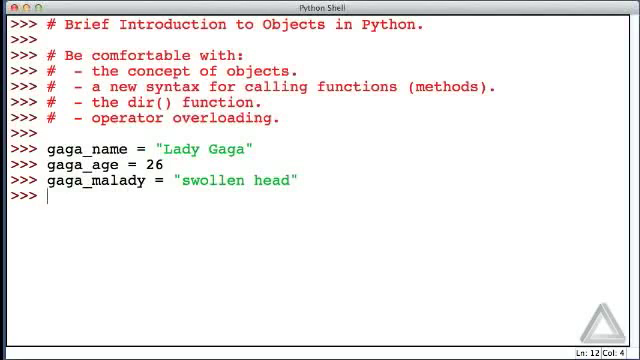
{"action": "type", "text": "def show"}
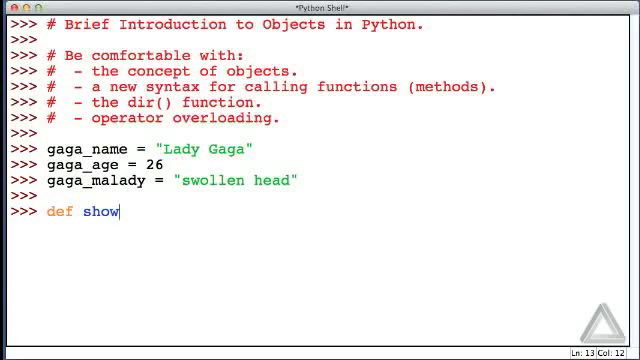
- Define show_patient(name, age, malady) printing 'Name =', 'Age =' and 'Malady =' with values
{"action": "type", "text": "_patient"}
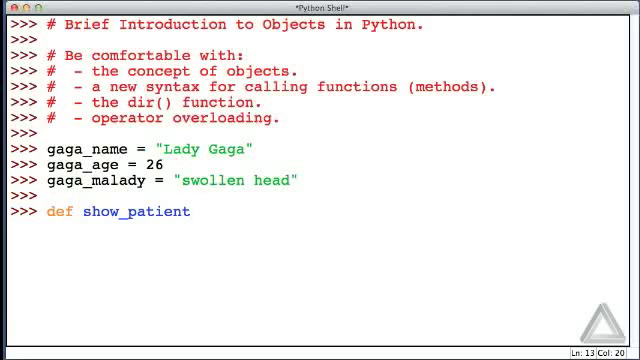
{"action": "type", "text": "(name, age,"}
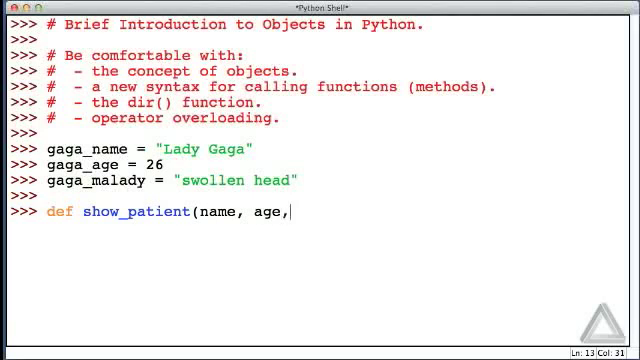
{"action": "type", "text": "malady):"}
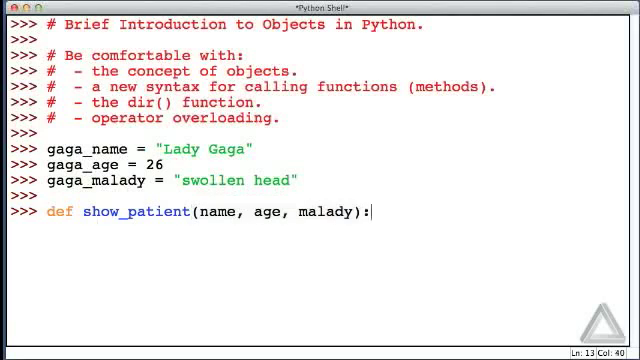
{"action": "type", "text": "print(\"Name"}
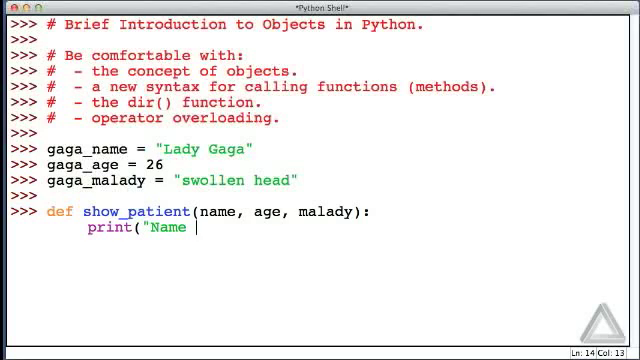
{"action": "type", "text": "=\", name"}
{"action": "type", "text": "print"}
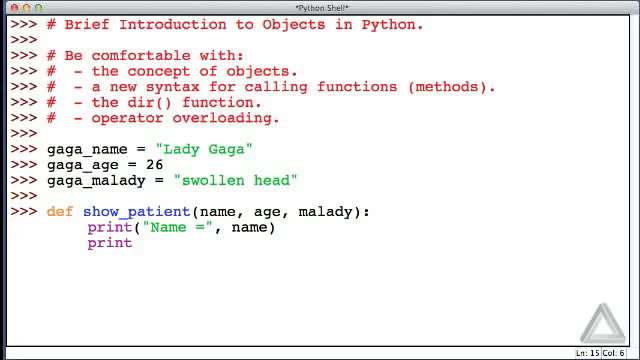
{"action": "type", "text": "(\"Age"}
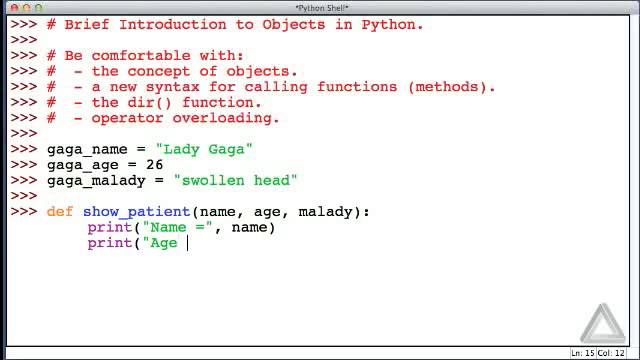
{"action": "type", "text": "=\", age)"}
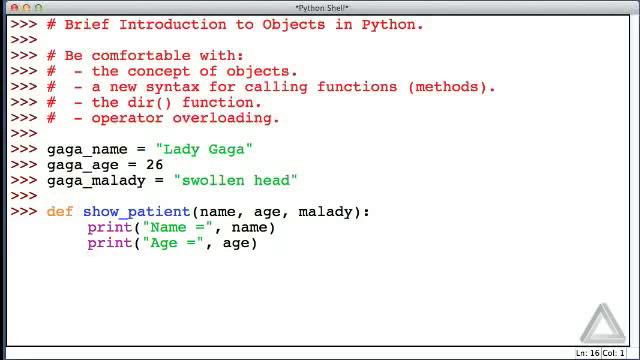
{"action": "type", "text": "print(\"Mala"}
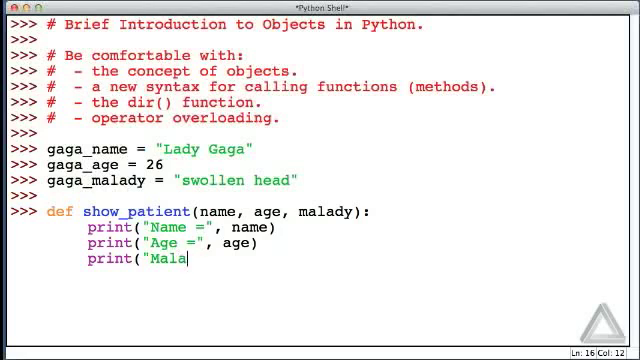
{"action": "type", "text": "dy =\", malady"}
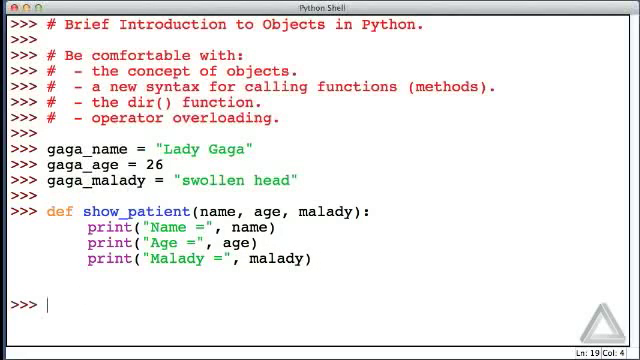
- Type the call show_patient(gaga_name, gaga_age, gaga_malady) at the prompt
{"action": "type", "text": "sho"}
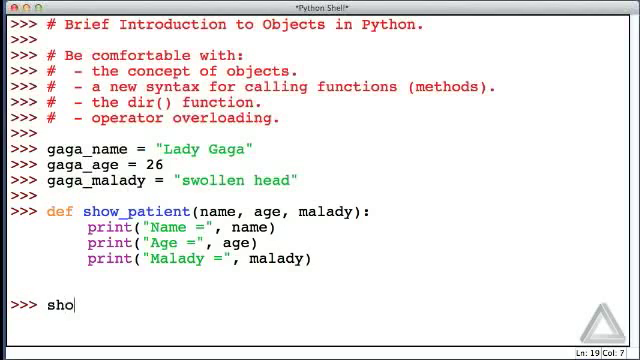
{"action": "type", "text": "w_patient("}
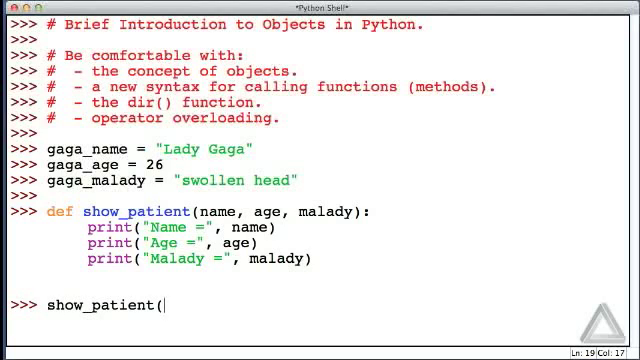
{"action": "type", "text": "ga"}
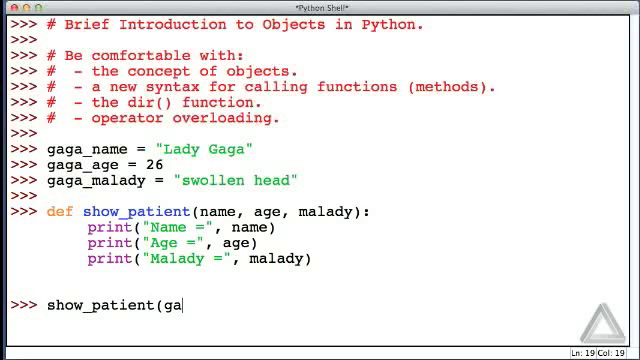
{"action": "type", "text": "ga_name,"}
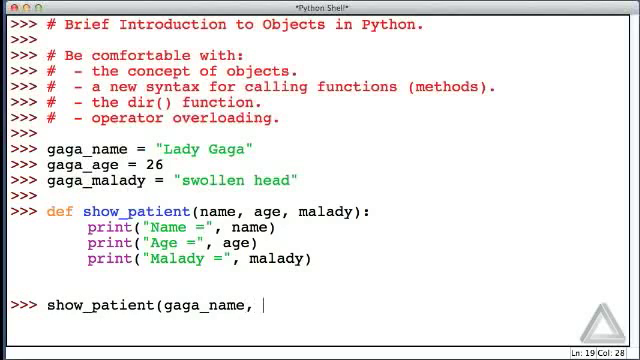
{"action": "type", "text": "gaga_age,"}
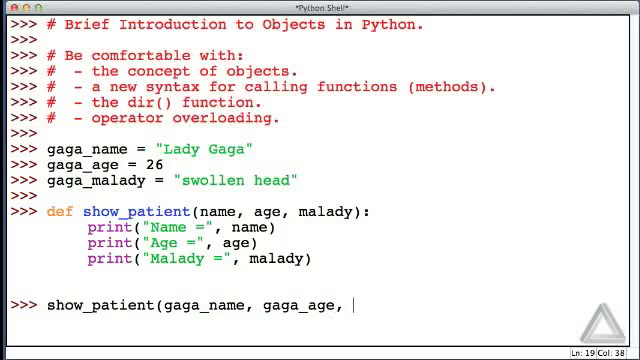
{"action": "type", "text": "gaga_malady)"}
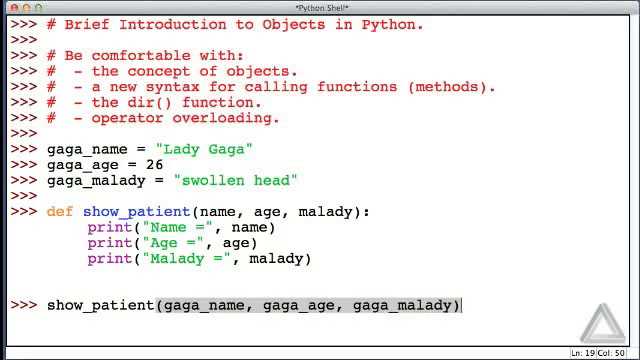